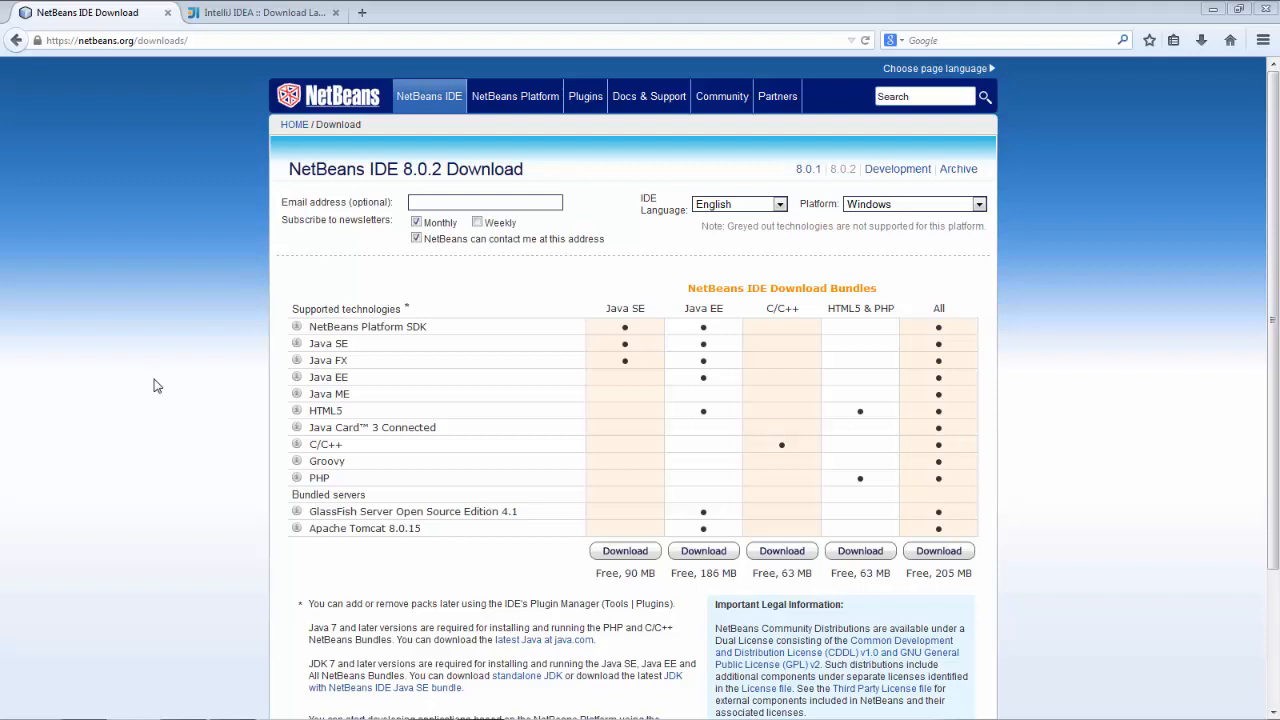
{"action": "mouse_move", "coordinate": [155, 372]}
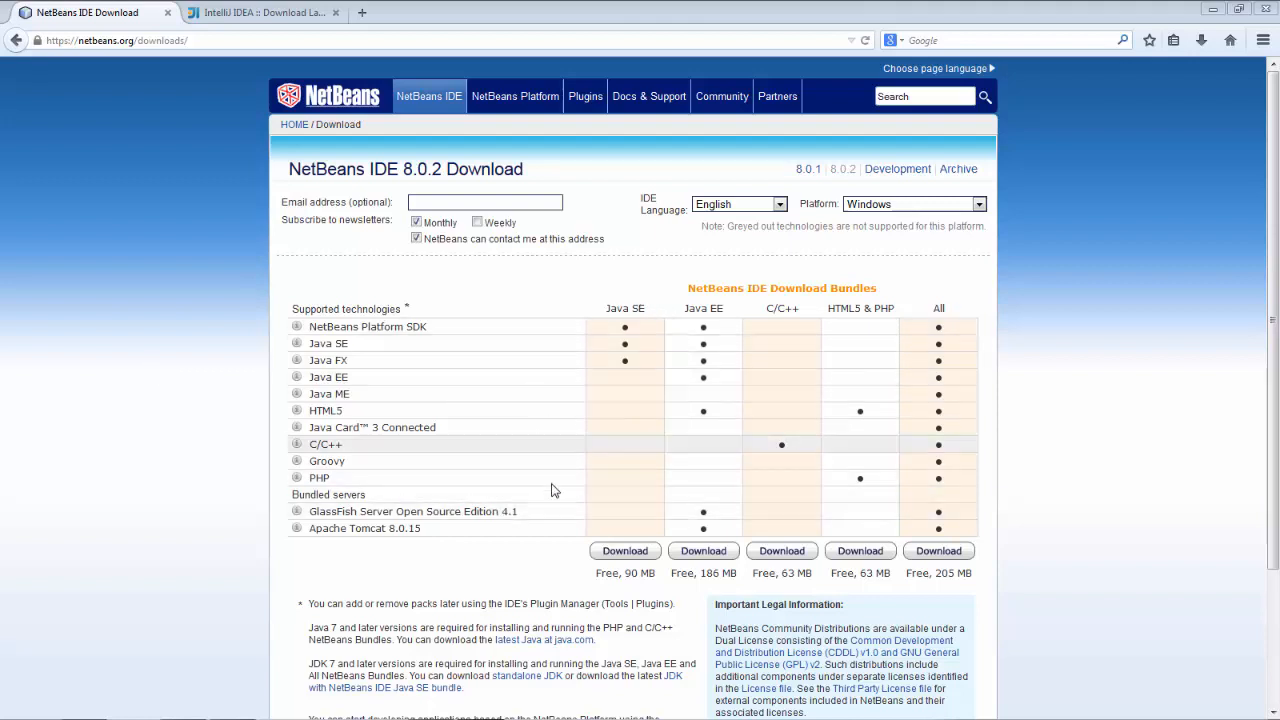
{"action": "mouse_move", "coordinate": [613, 292]}
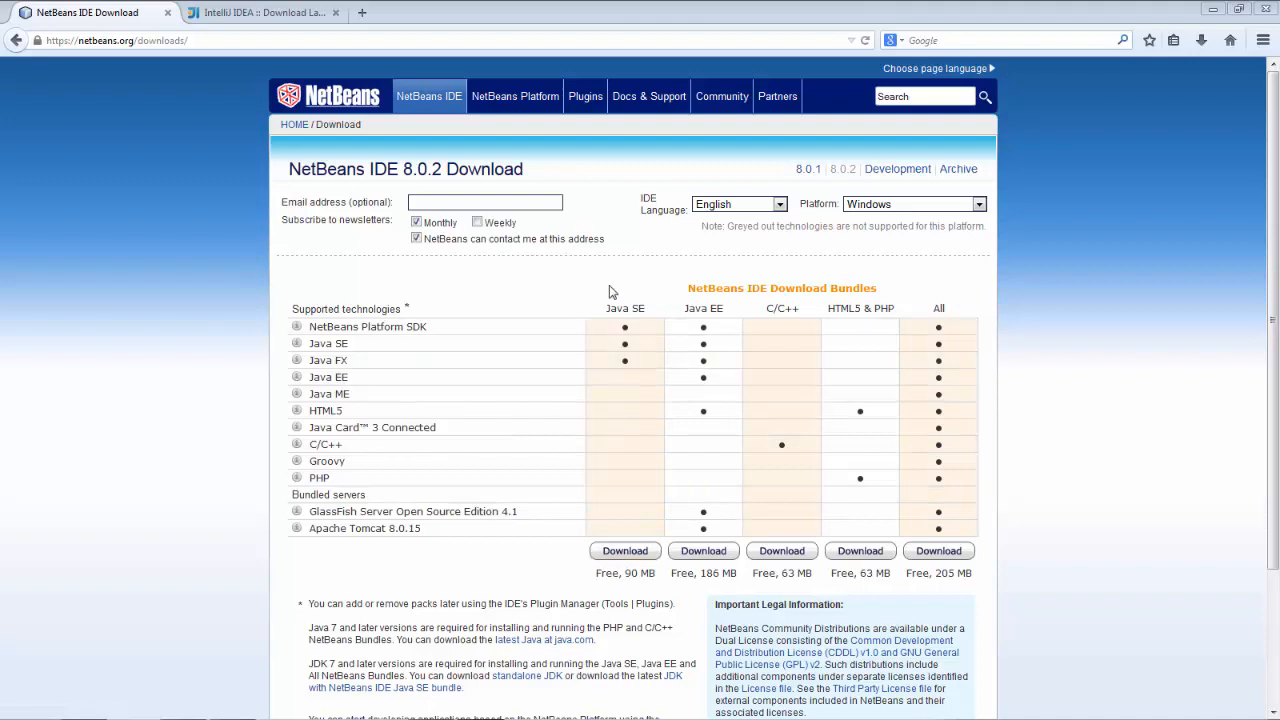
- Compare the IntelliJ IDEA and NetBeans download tabs, ending on IntelliJ IDEA 14's page
{"action": "left_click", "coordinate": [263, 12]}
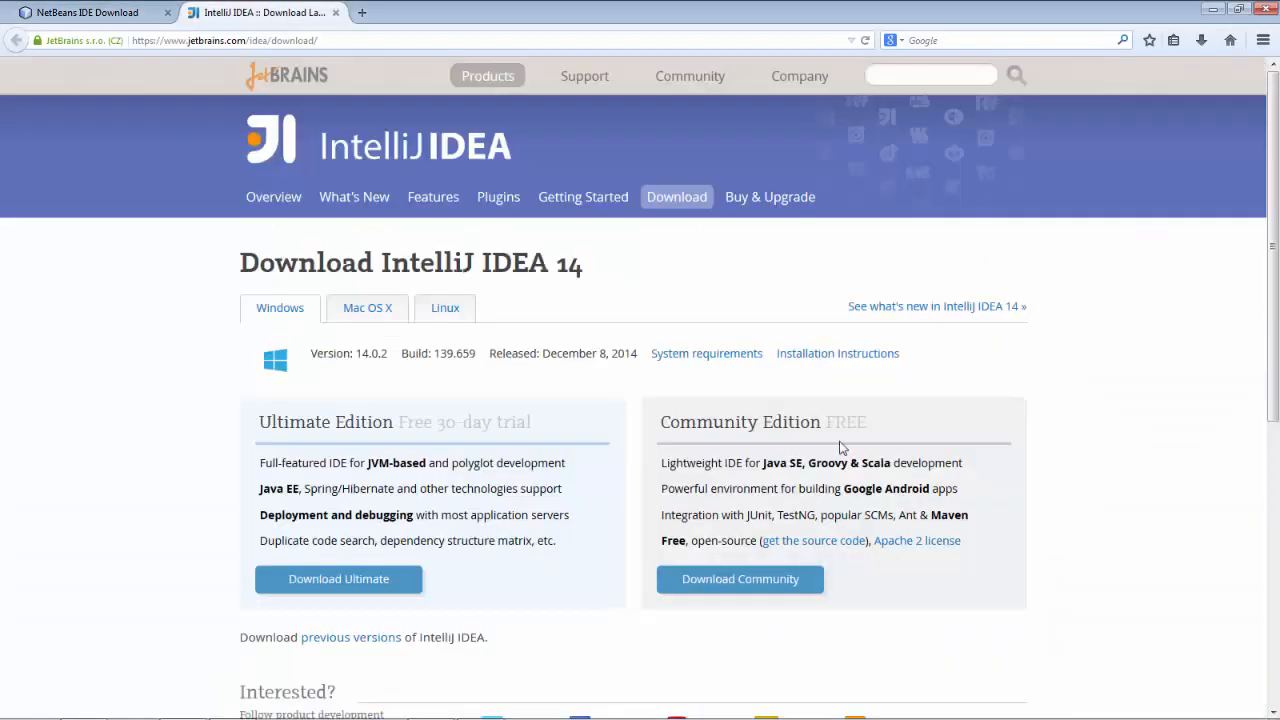
{"action": "mouse_move", "coordinate": [902, 453]}
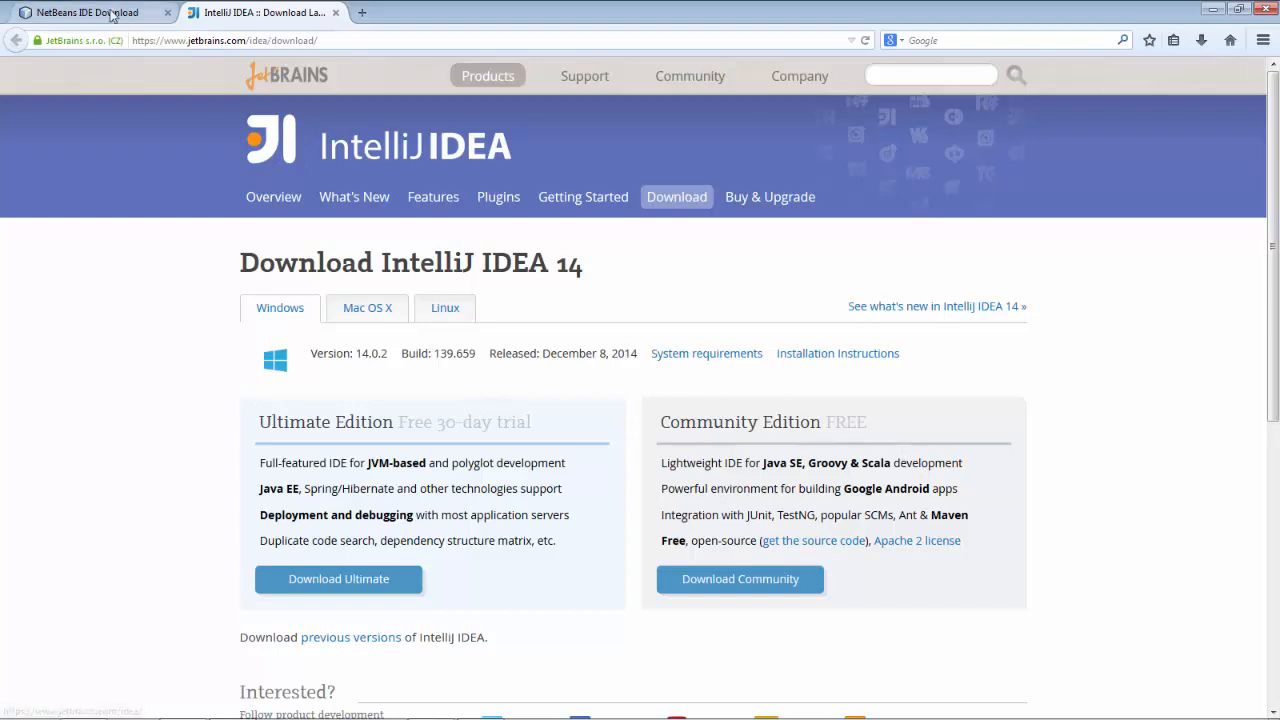
{"action": "left_click", "coordinate": [85, 12]}
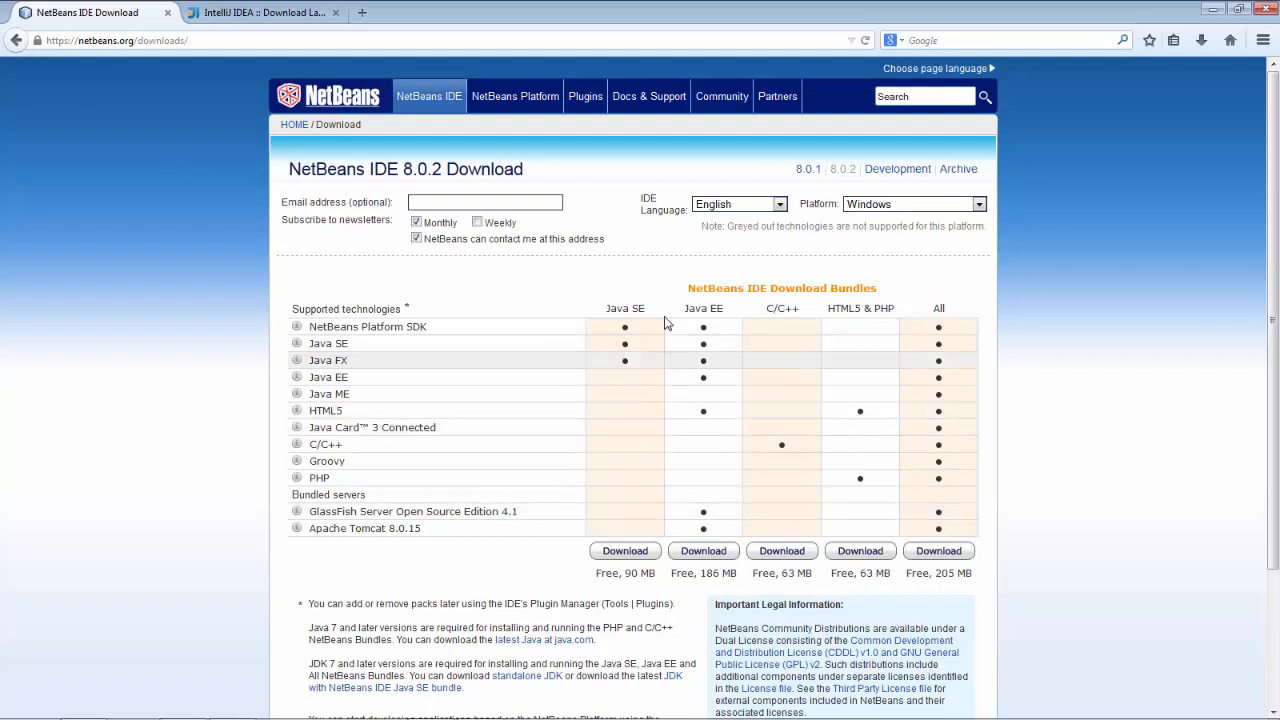
{"action": "left_click", "coordinate": [263, 12]}
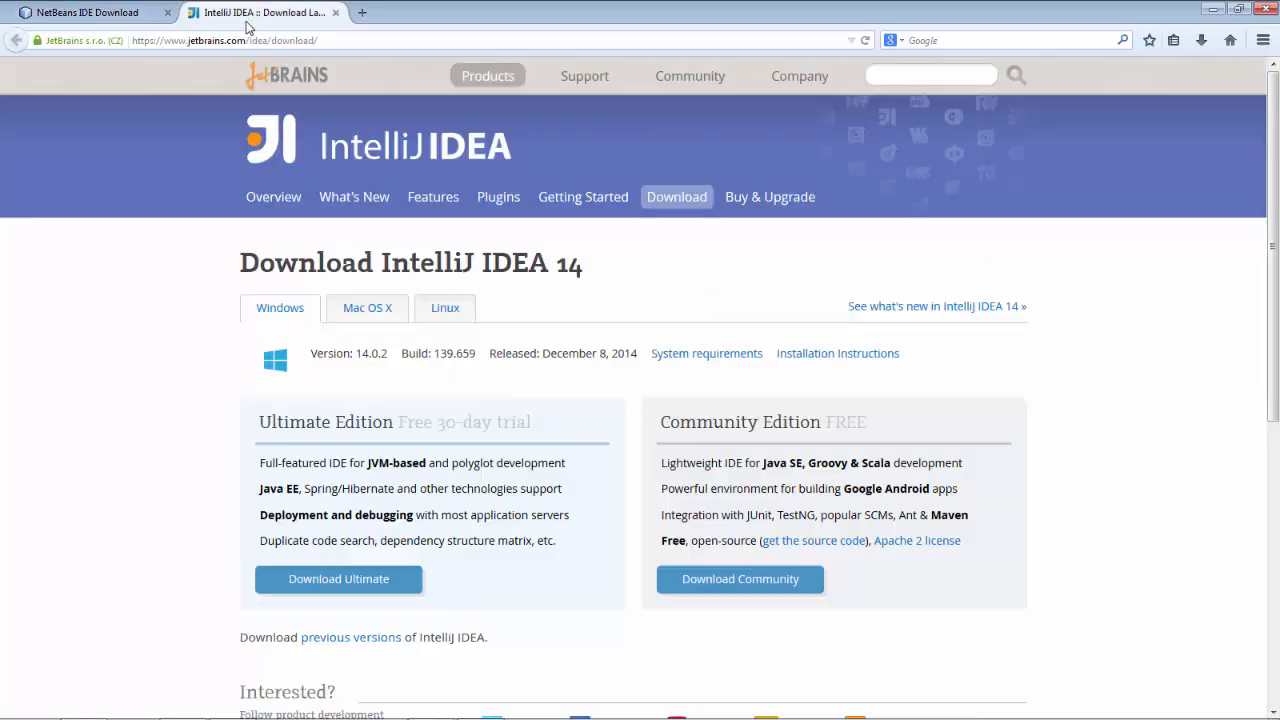
{"action": "mouse_move", "coordinate": [917, 540]}
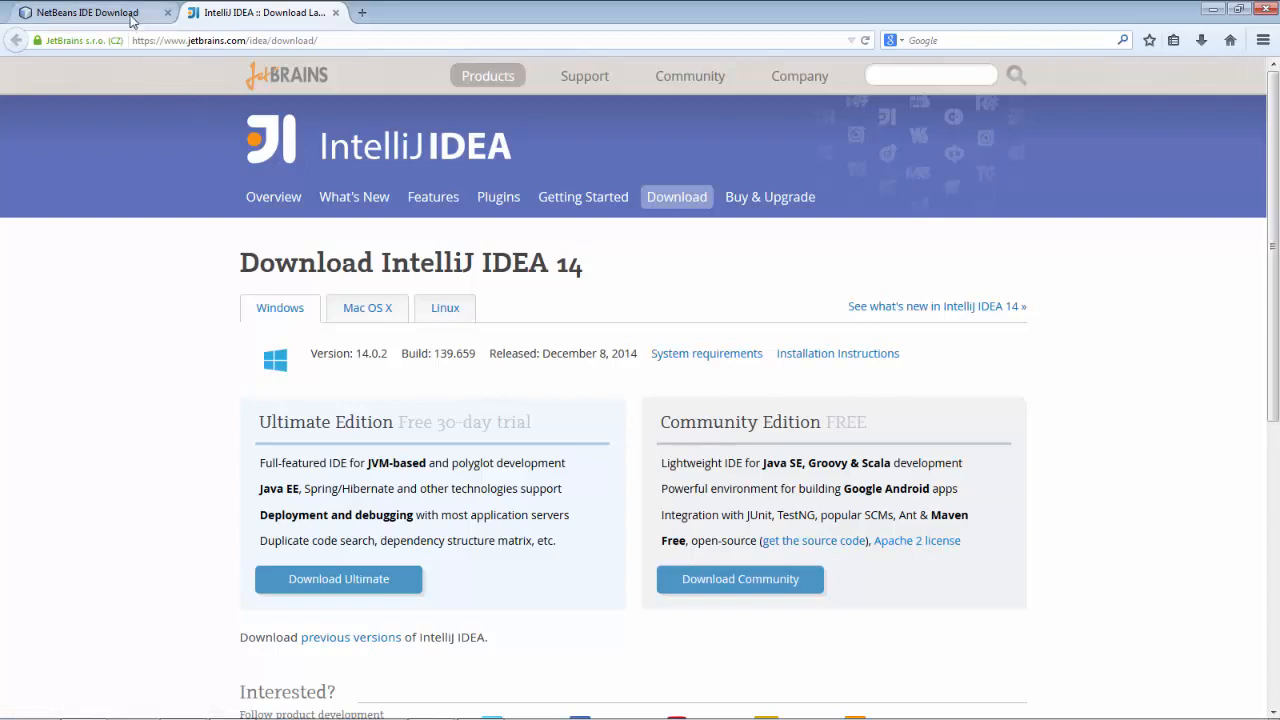
{"action": "left_click", "coordinate": [87, 12]}
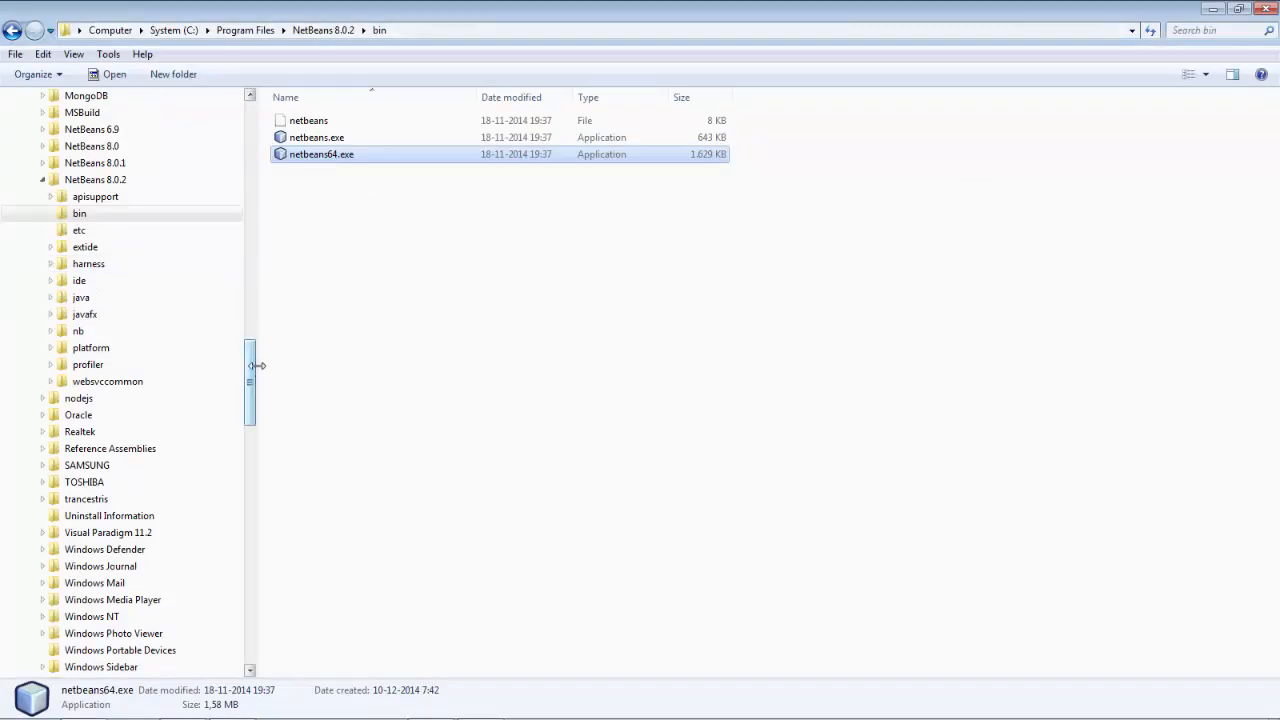
- Scroll the Explorer folder tree down to reveal JetBrains' IntelliJ IDEA Community Edition 14.0.2
{"action": "scroll", "scroll_direction": "down", "scroll_amount": 3}
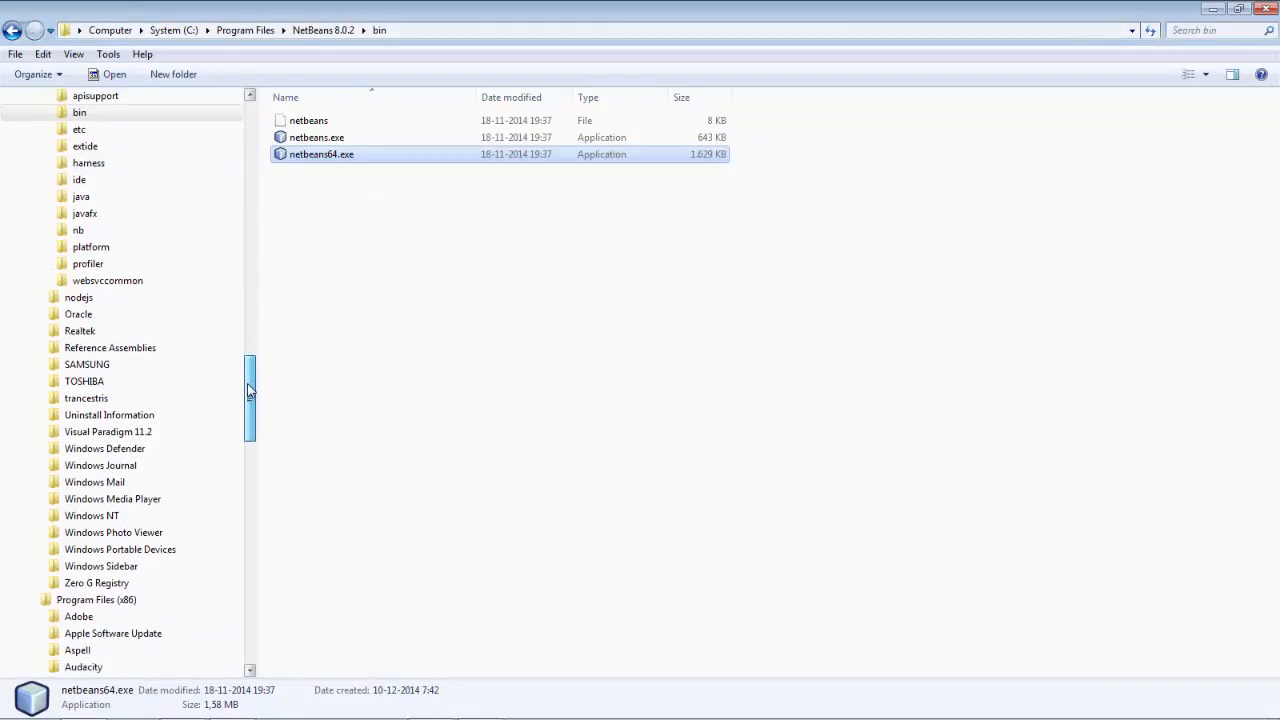
{"action": "scroll", "scroll_direction": "down", "scroll_amount": 3}
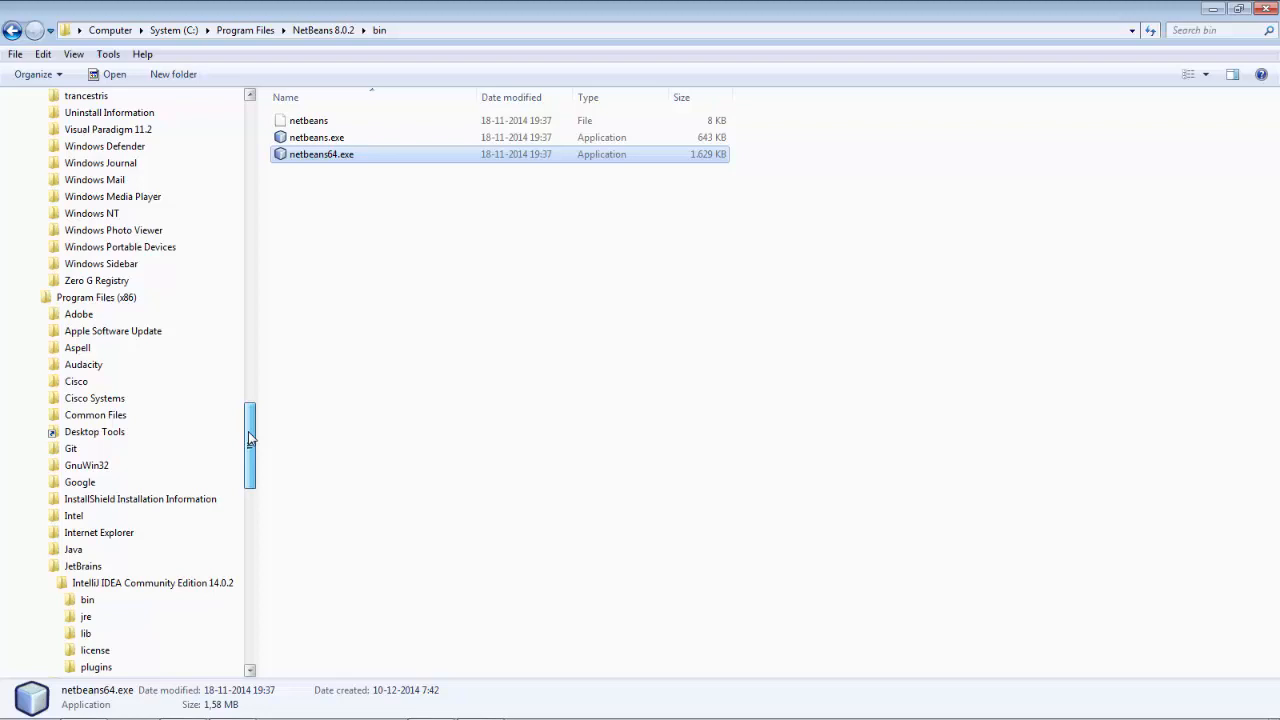
{"action": "scroll", "scroll_direction": "down", "scroll_amount": 3}
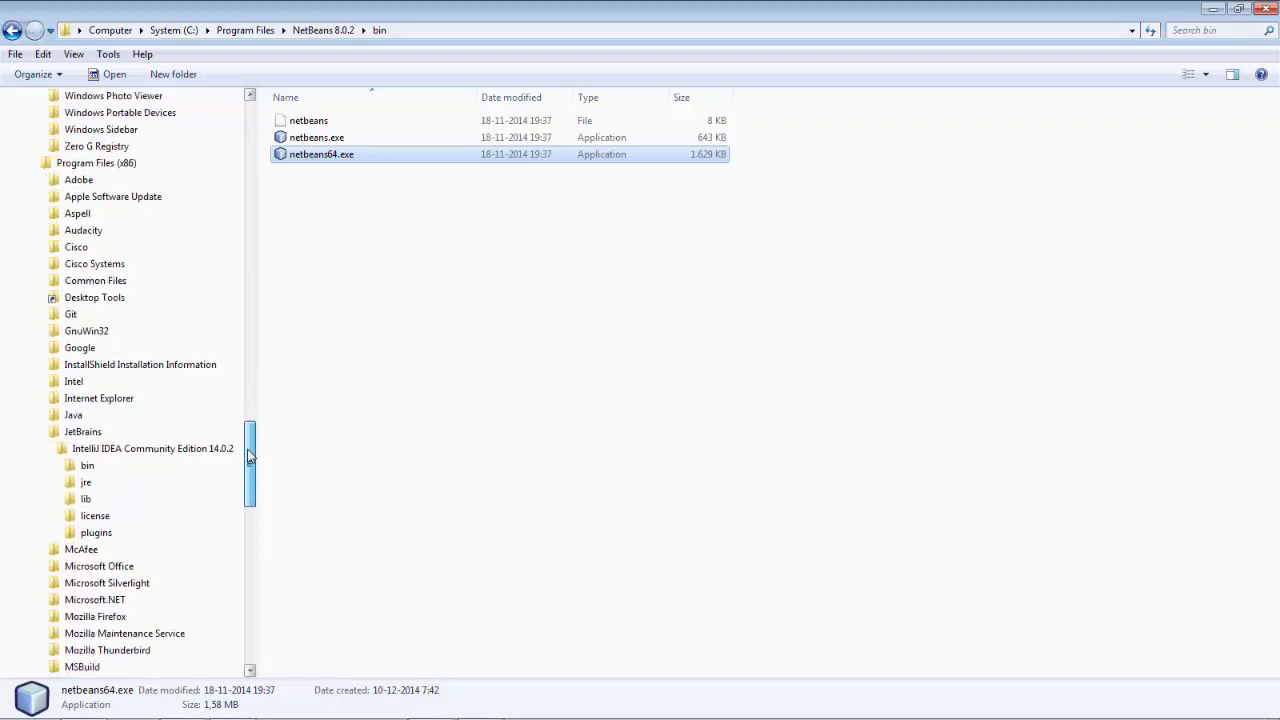
{"action": "scroll", "scroll_direction": "down", "scroll_amount": 3}
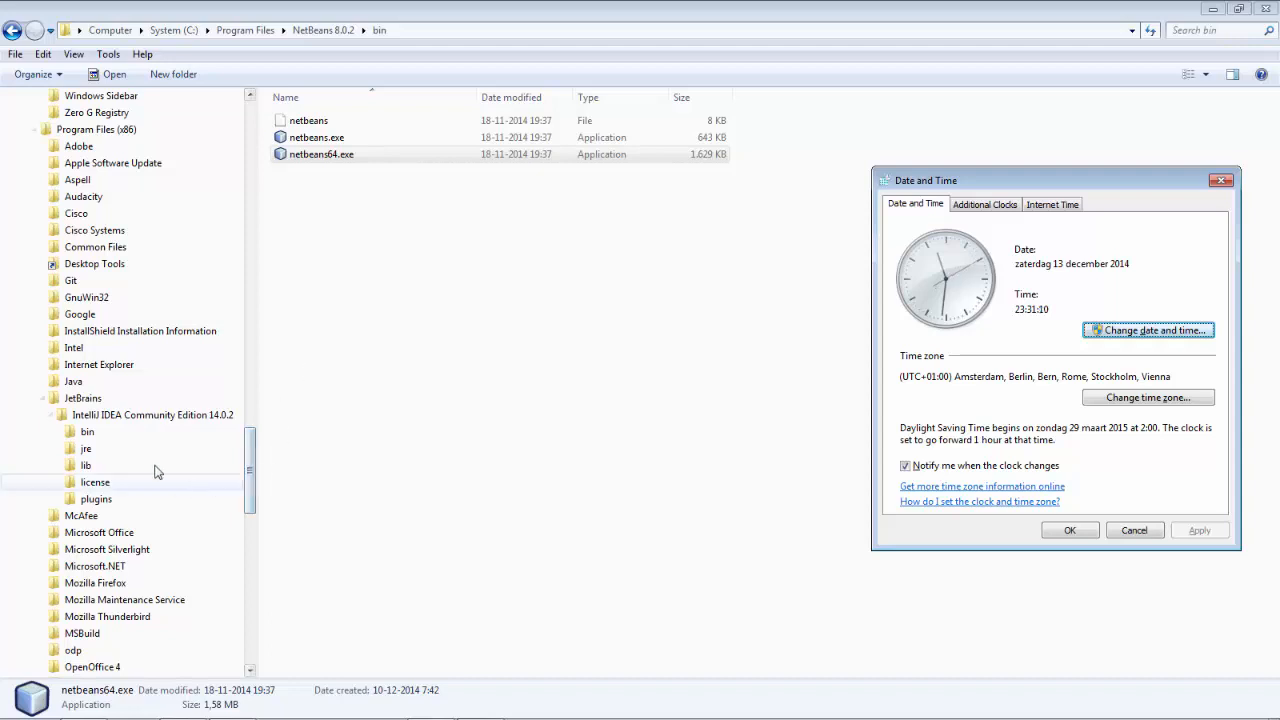
- Open the IntelliJ IDEA 14.0.2 bin folder and select the idea64.exe launcher
{"action": "left_click", "coordinate": [87, 431]}
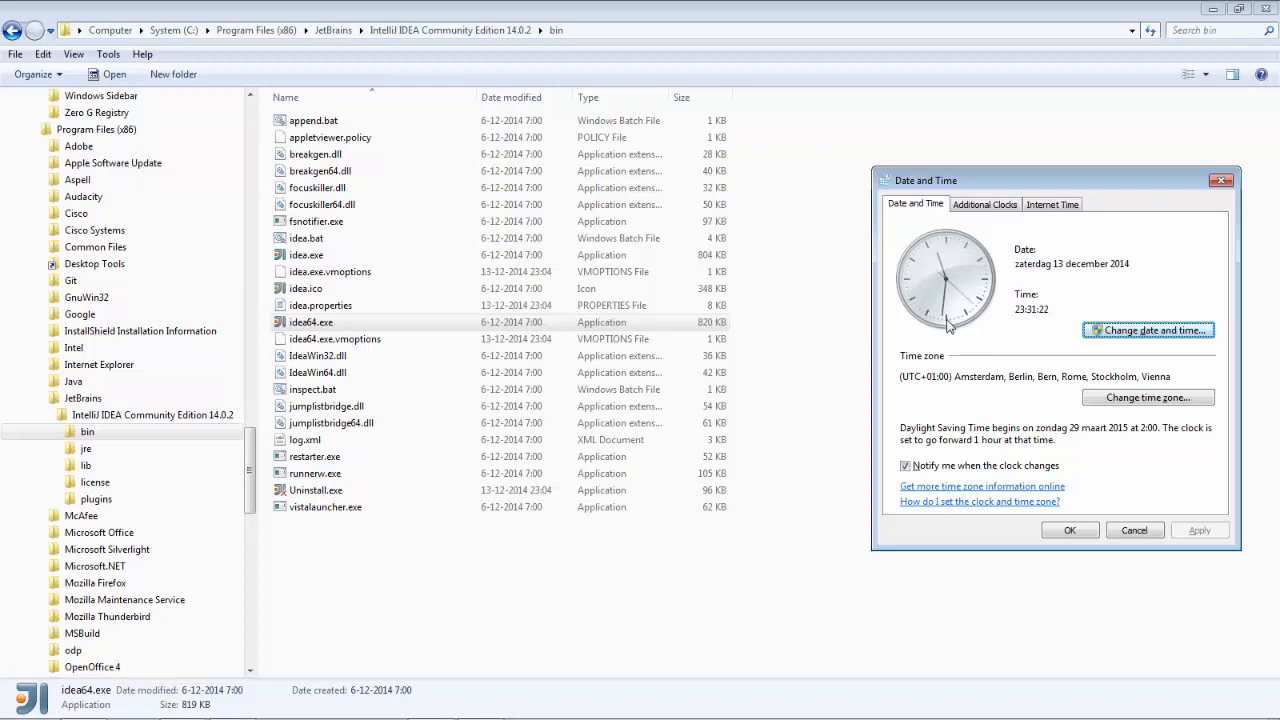
{"action": "left_click", "coordinate": [310, 322]}
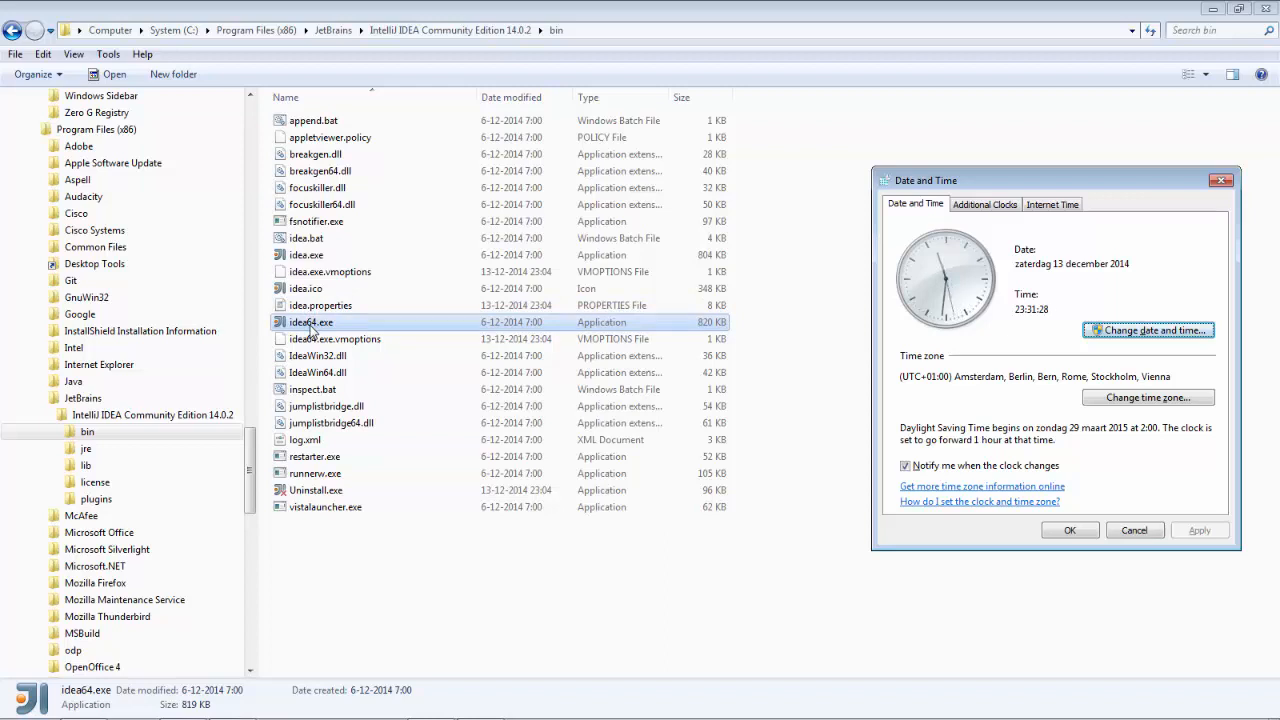
{"action": "left_click", "coordinate": [1069, 530]}
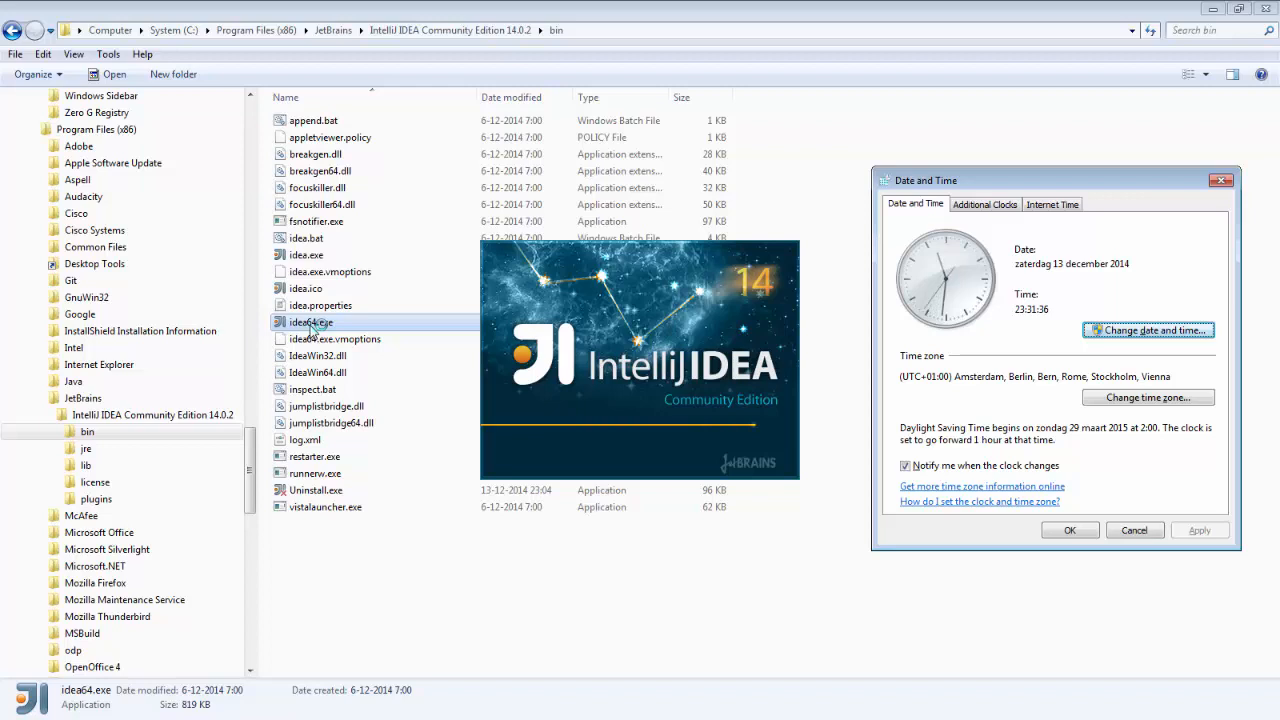
- Launch idea64.exe, let the Main.java project load, then close IntelliJ IDEA
{"action": "double_click", "coordinate": [310, 322]}
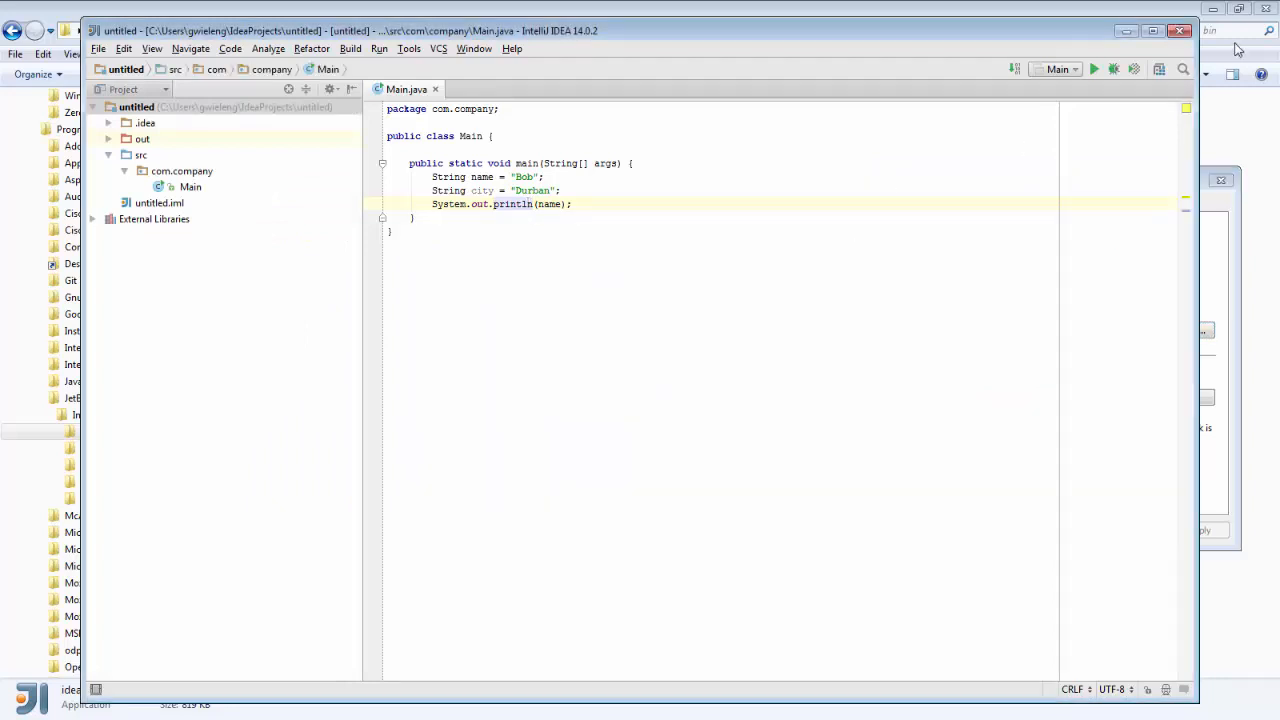
{"action": "left_click", "coordinate": [1179, 31]}
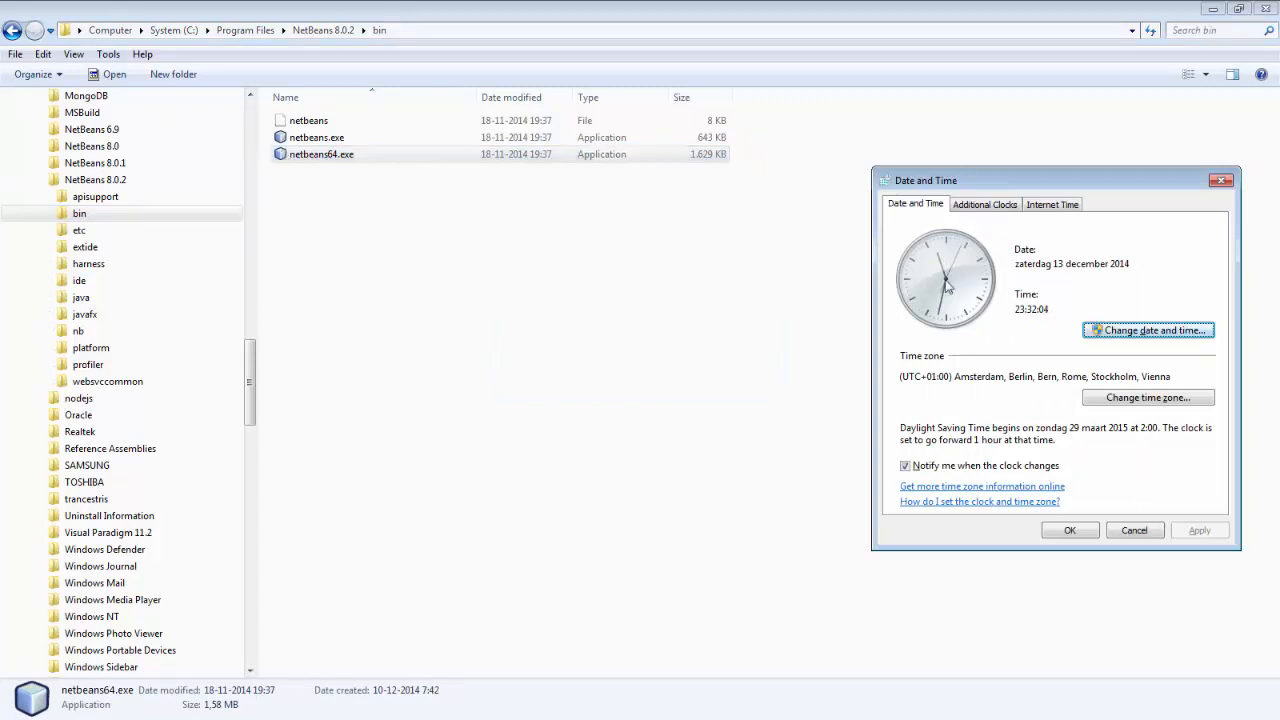
{"action": "mouse_move", "coordinate": [315, 181]}
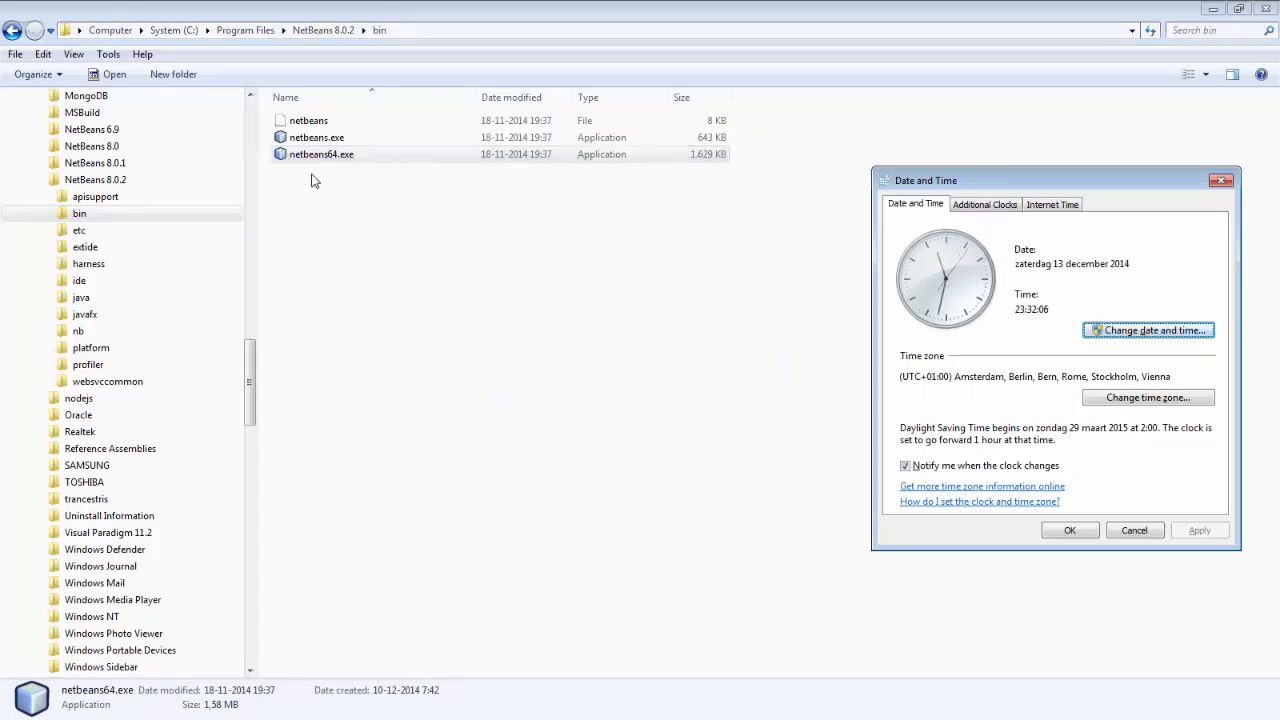
- Select and double-click netbeans64.exe to start NetBeans IDE 8.0.2
{"action": "left_click", "coordinate": [321, 154]}
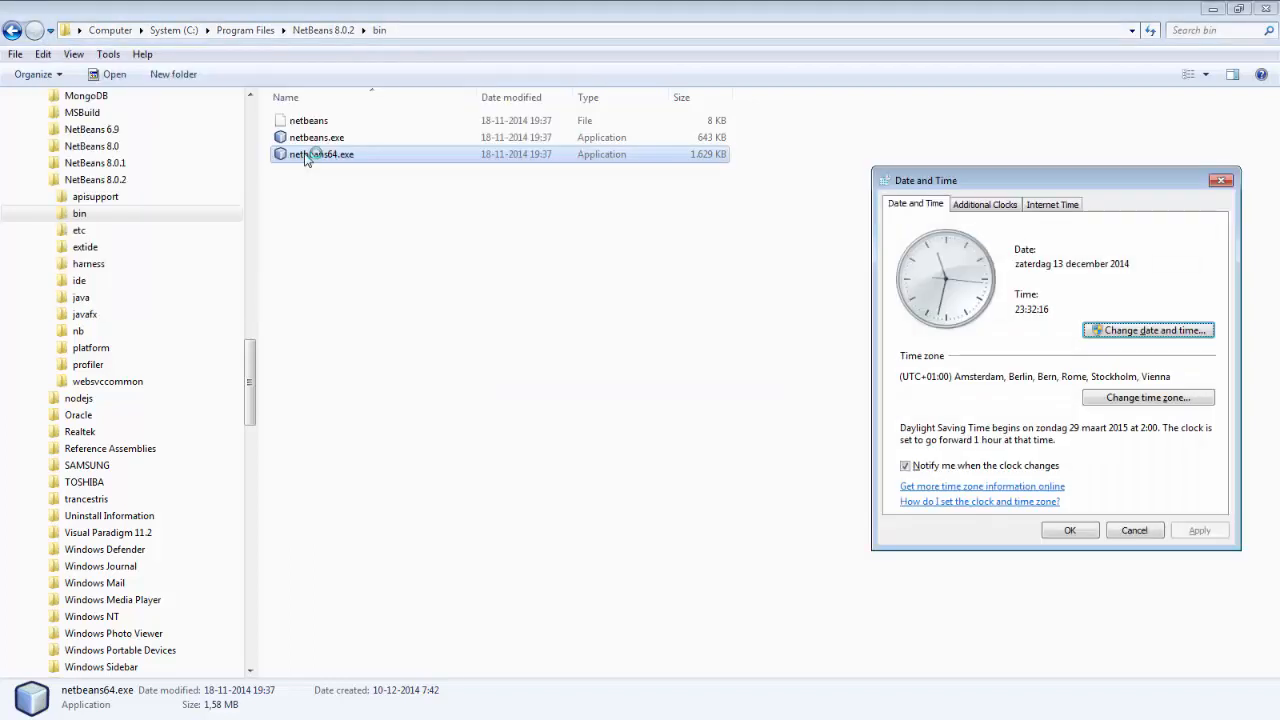
{"action": "double_click", "coordinate": [322, 154]}
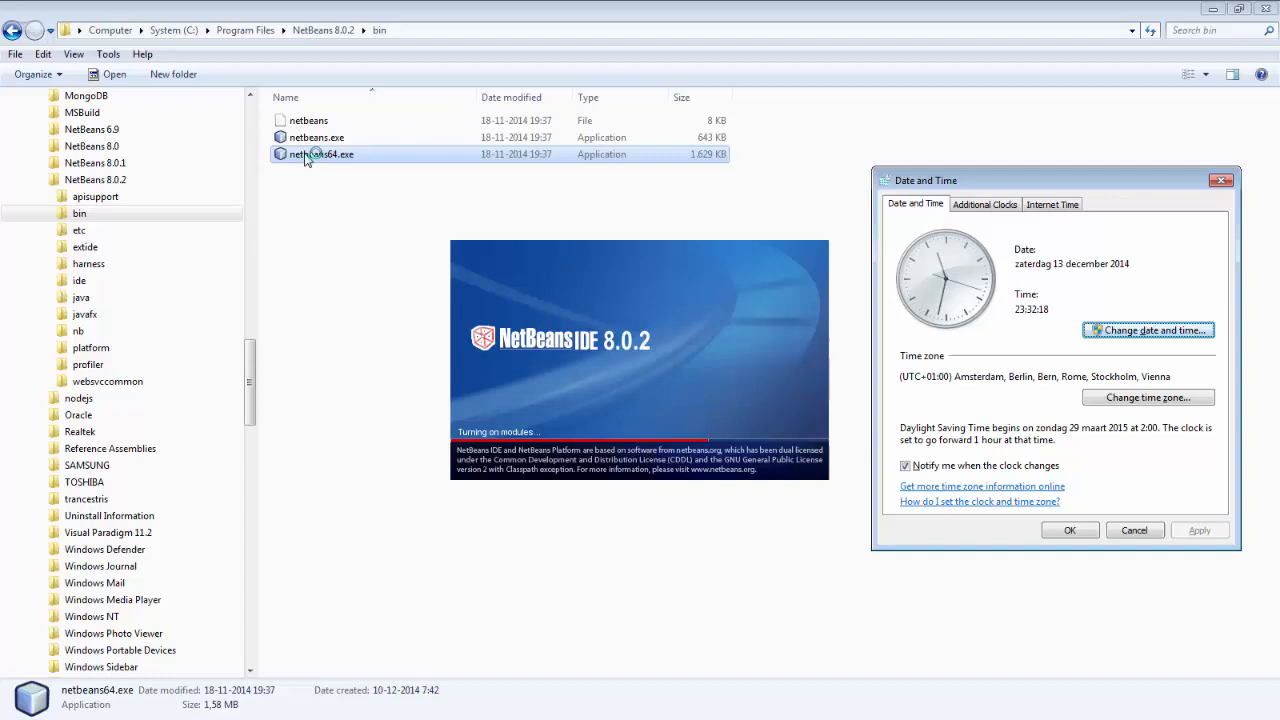